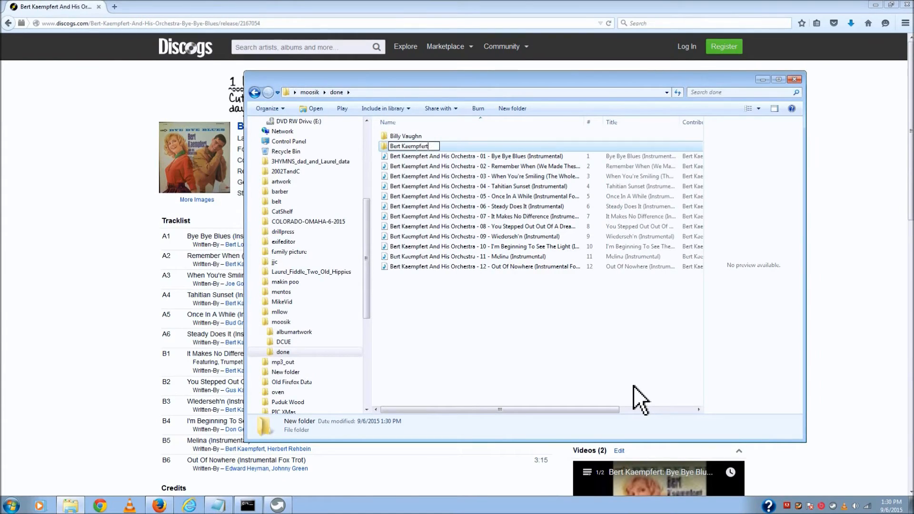
- Confirm the new folder name Bert Kaempfert and enter that folder
{"action": "key", "text": "Return"}
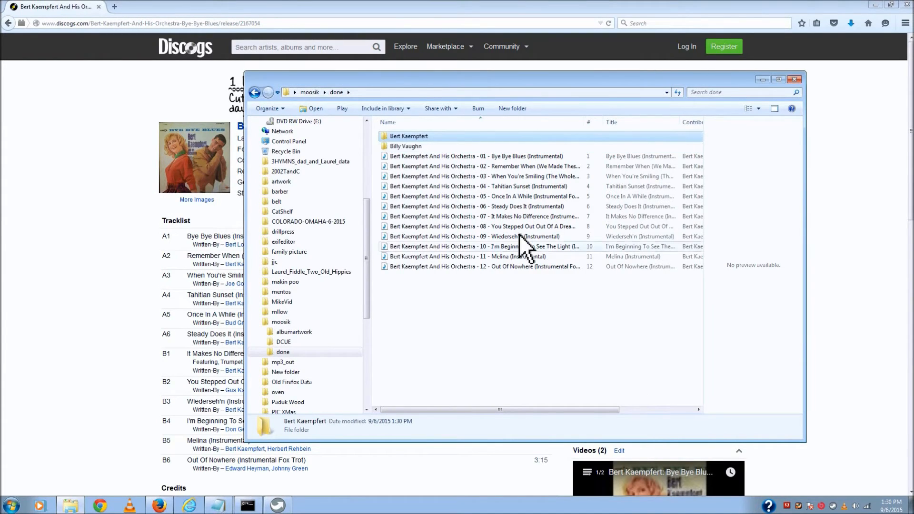
{"action": "double_click", "coordinate": [405, 145]}
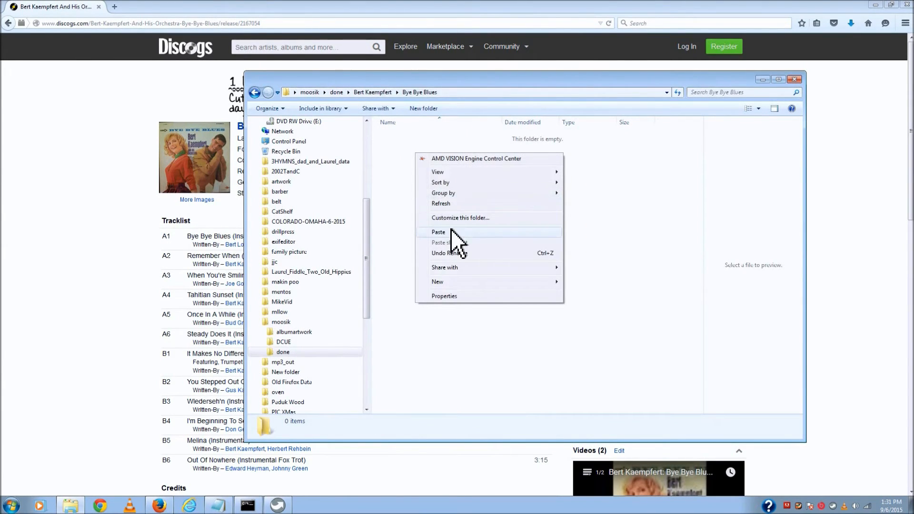
- Paste the twelve Bert Kaempfert MP3s into Bye Bye Blues
{"action": "left_click", "coordinate": [438, 232]}
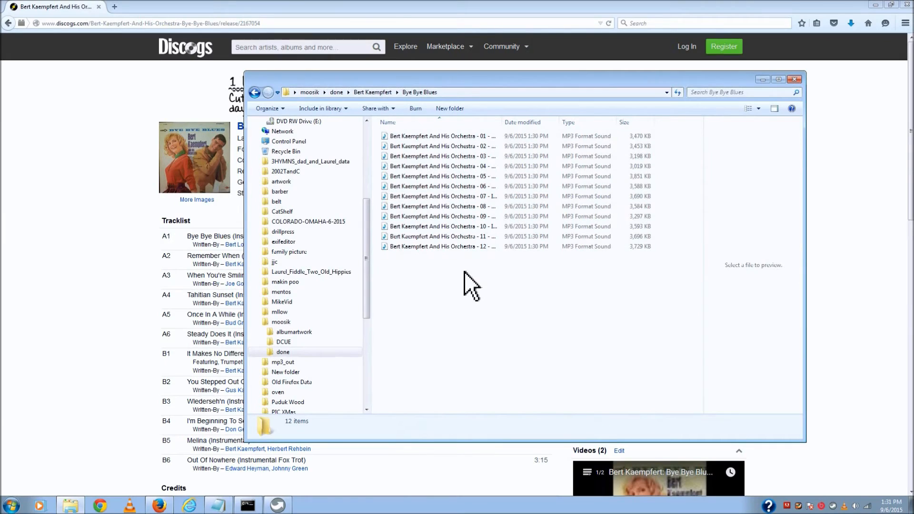
{"action": "mouse_move", "coordinate": [365, 102]}
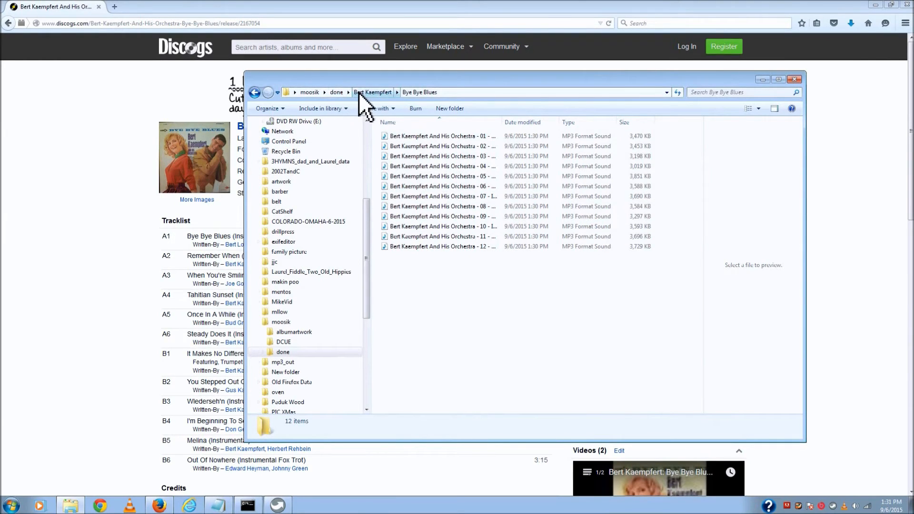
{"action": "right_click", "coordinate": [409, 136]}
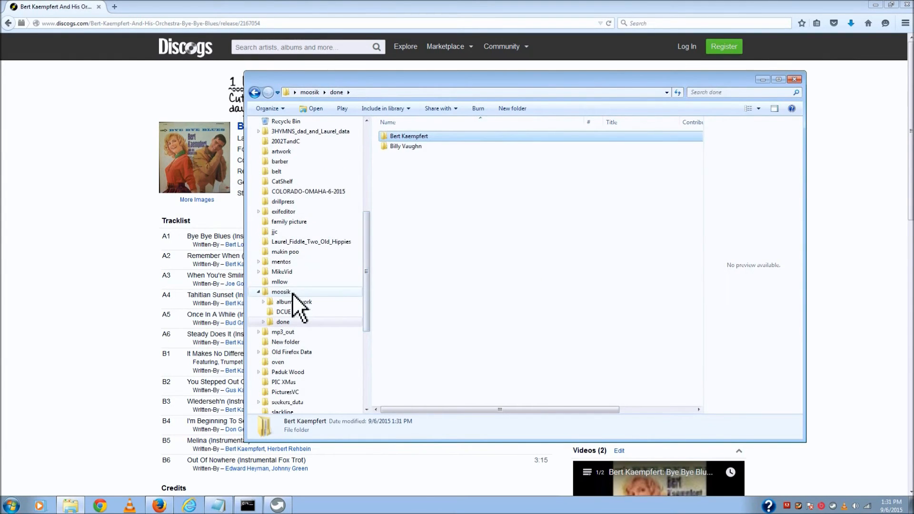
- Check the Bert Kaempfert folder in the Music library and close Explorer
{"action": "scroll", "scroll_direction": "up", "scroll_amount": 3}
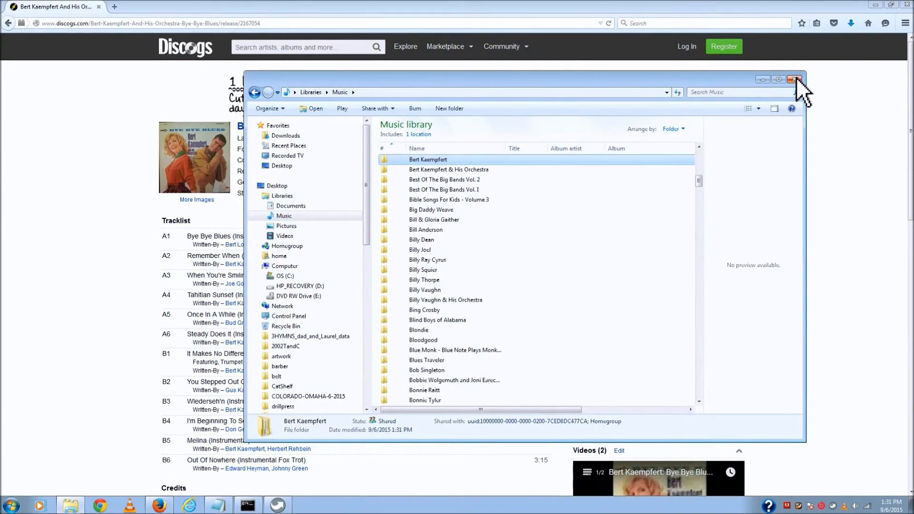
{"action": "left_click", "coordinate": [795, 79]}
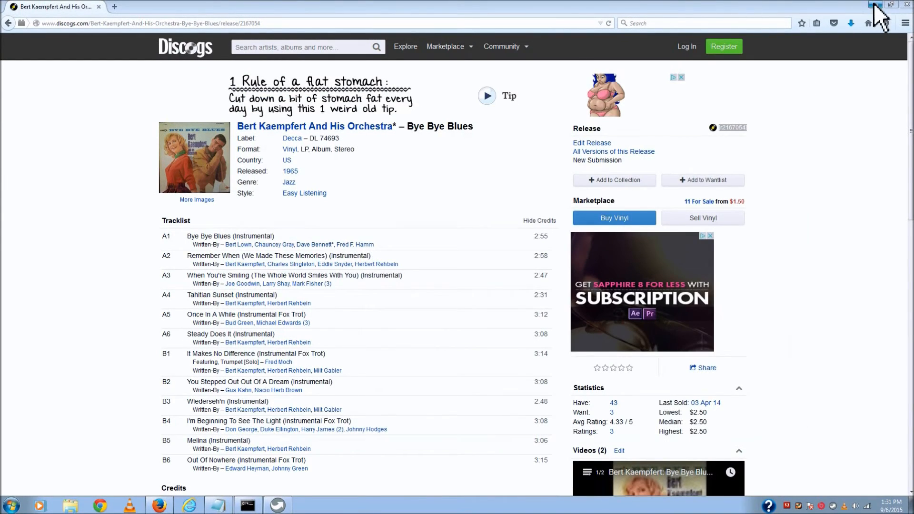